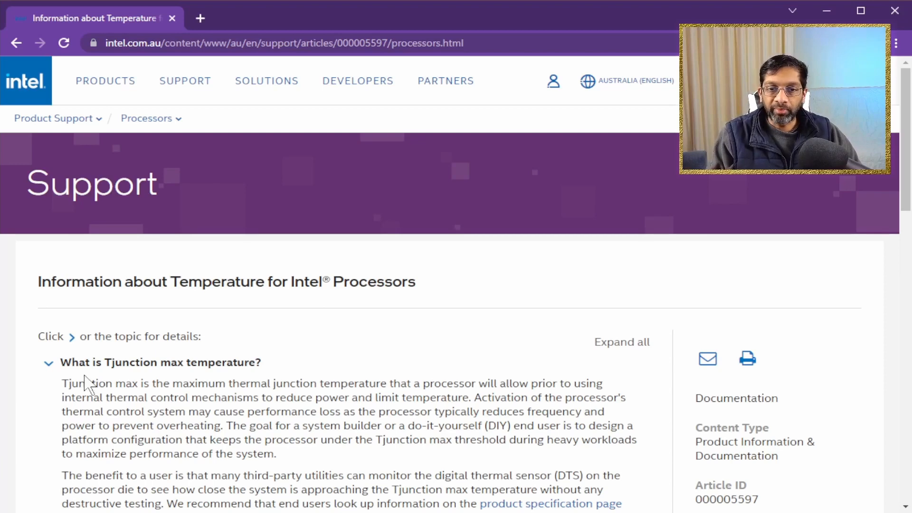
{"action": "mouse_move", "coordinate": [201, 389]}
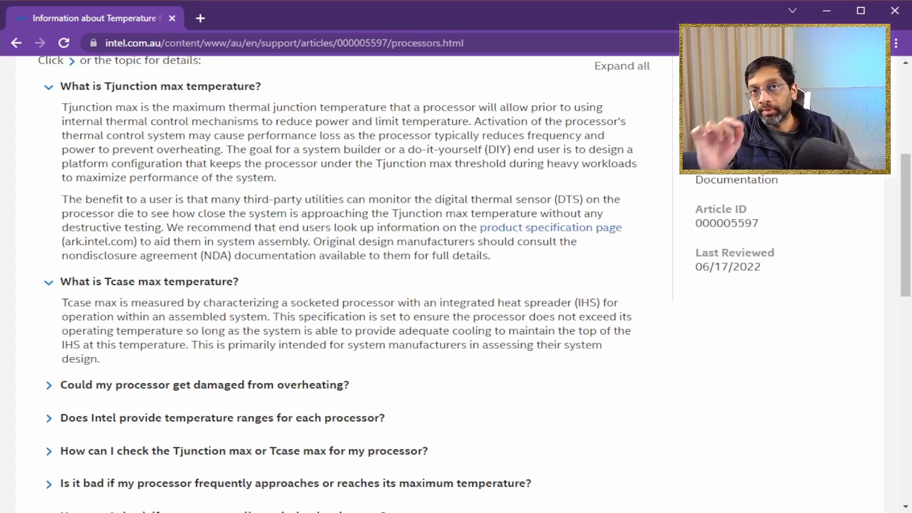
{"action": "mouse_move", "coordinate": [452, 422]}
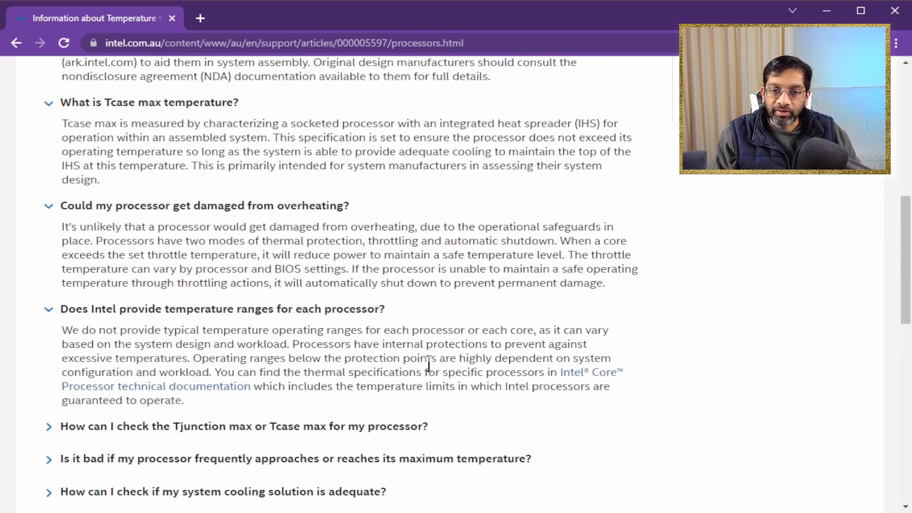
Step: Read further down Intel's processor temperature article, past the Tcase and overheating answers
{"action": "scroll", "scroll_direction": "down", "scroll_amount": 3}
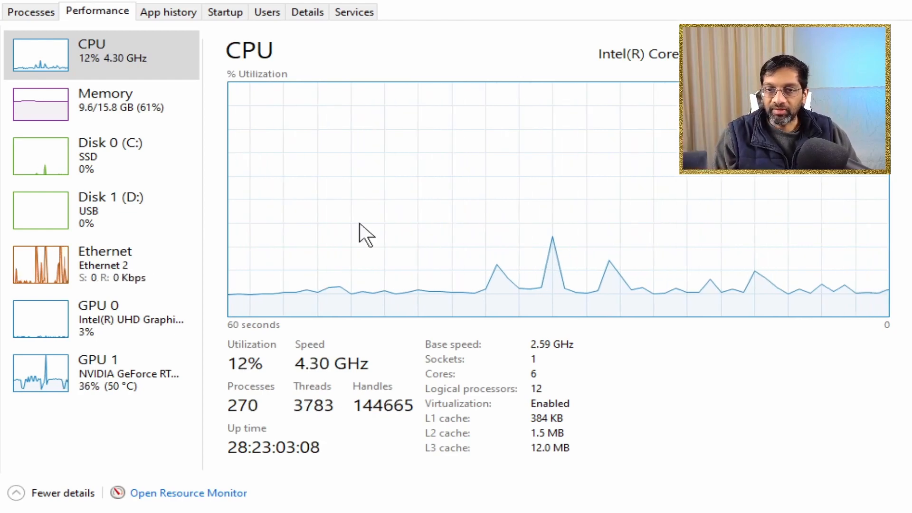
{"action": "mouse_move", "coordinate": [520, 268]}
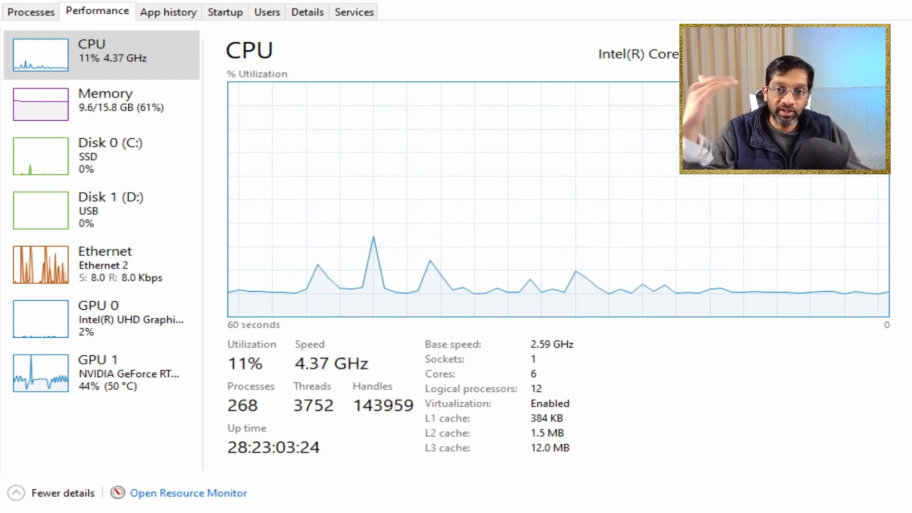
{"action": "mouse_move", "coordinate": [419, 169]}
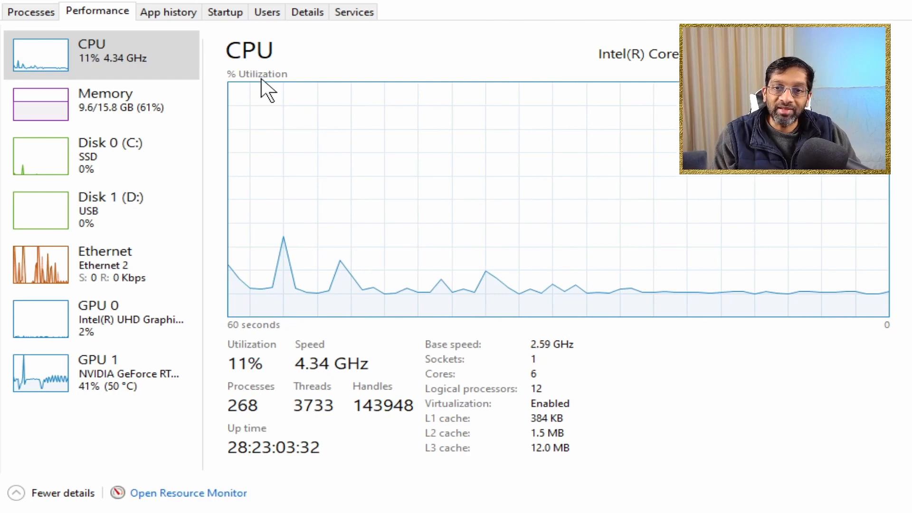
{"action": "mouse_move", "coordinate": [401, 96]}
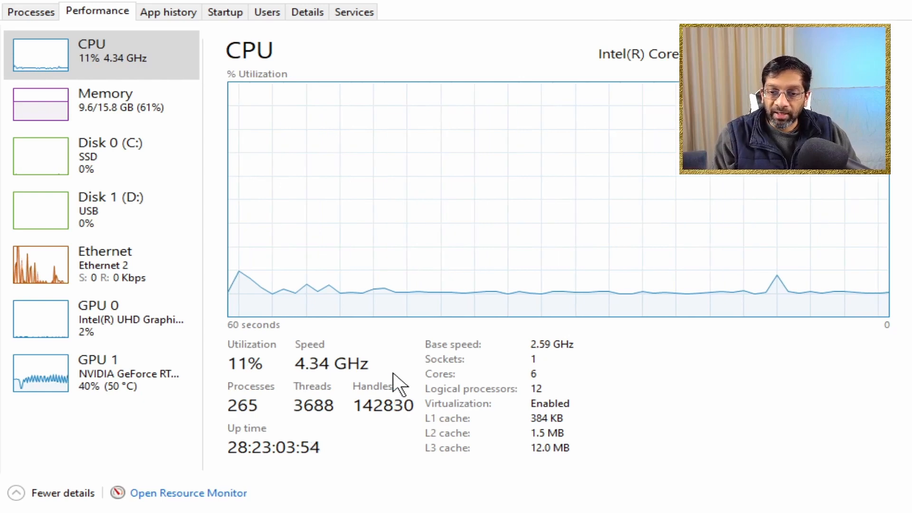
{"action": "mouse_move", "coordinate": [557, 361]}
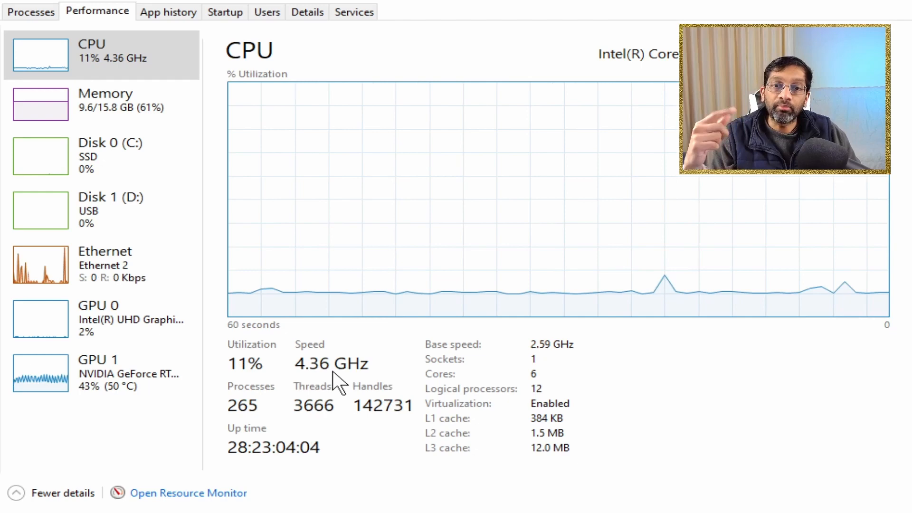
{"action": "mouse_move", "coordinate": [706, 430]}
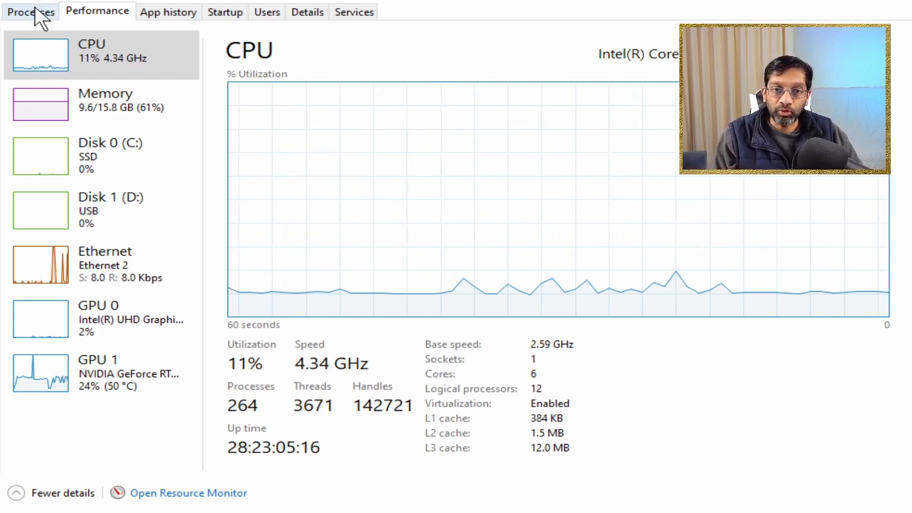
Step: Return from the CPU performance view to the list of running processes
{"action": "left_click", "coordinate": [29, 12]}
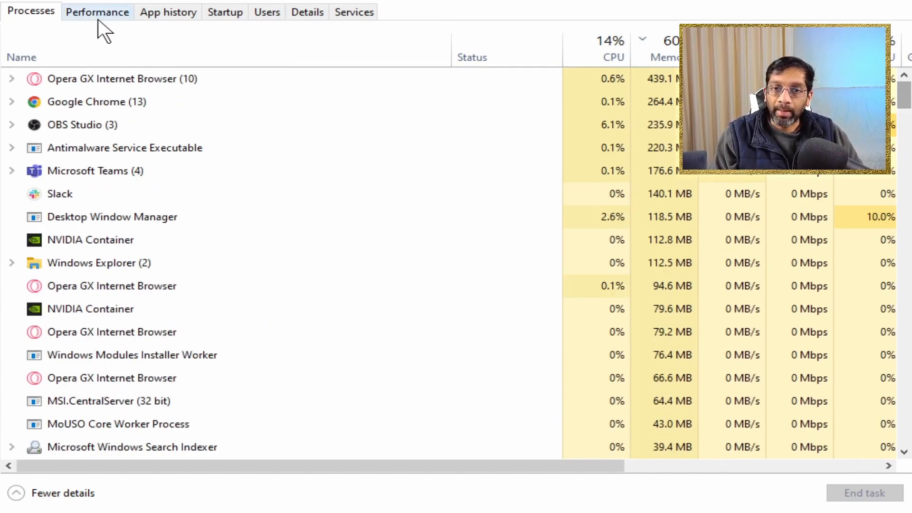
{"action": "left_click", "coordinate": [97, 12]}
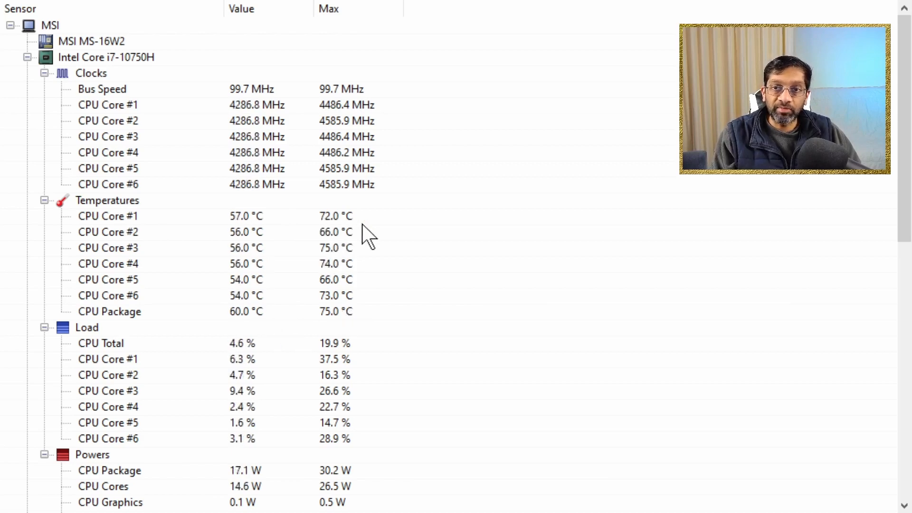
{"action": "mouse_move", "coordinate": [361, 274]}
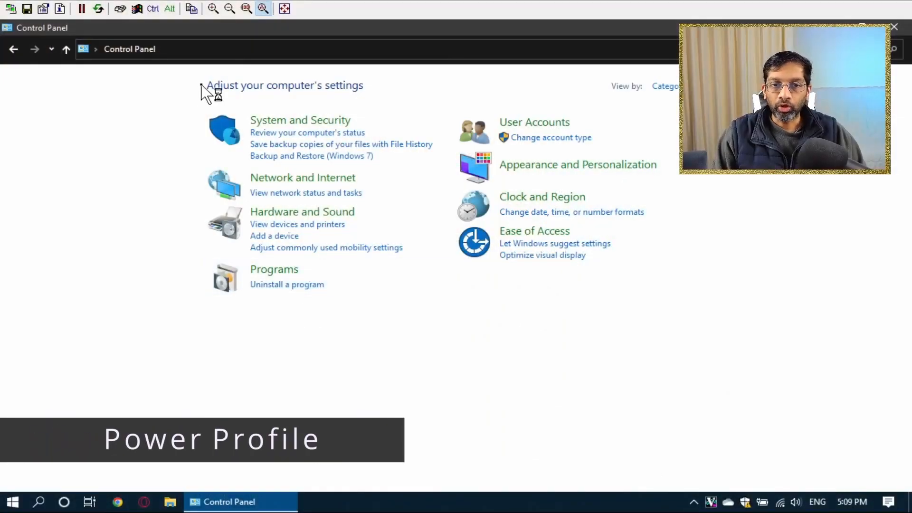
{"action": "mouse_move", "coordinate": [319, 214]}
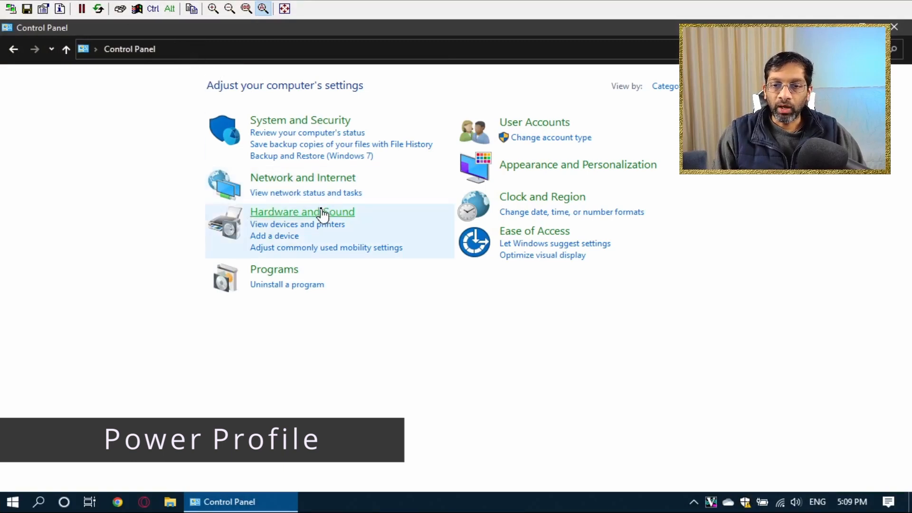
Step: Reach the High performance plan's settings through Hardware and Sound > Power Options
{"action": "left_click", "coordinate": [302, 211]}
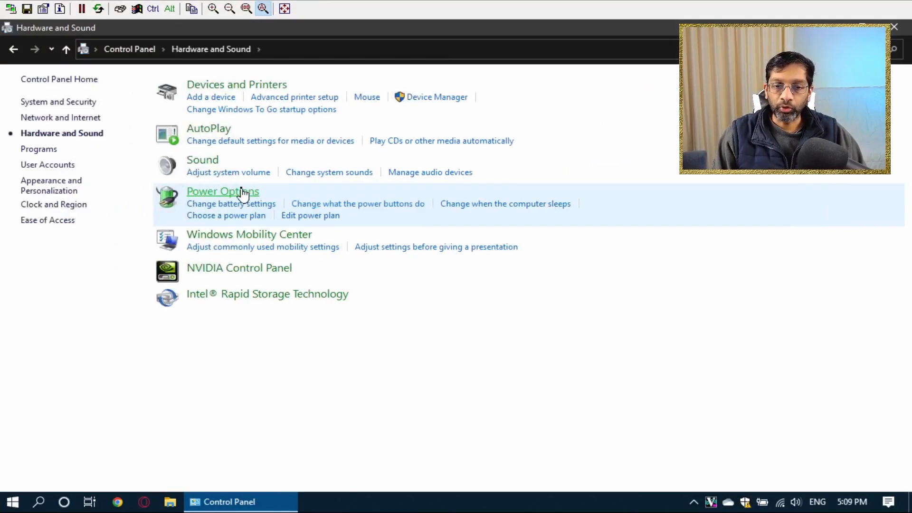
{"action": "left_click", "coordinate": [222, 191]}
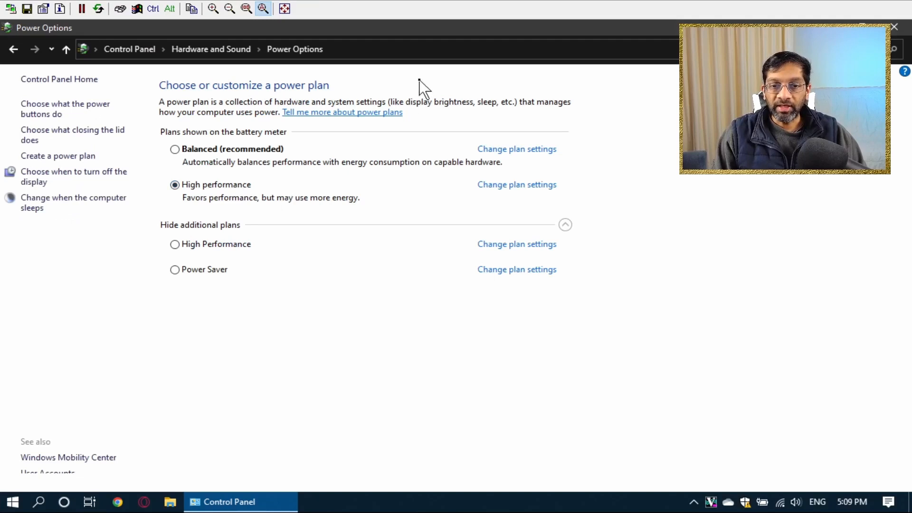
{"action": "mouse_move", "coordinate": [404, 243]}
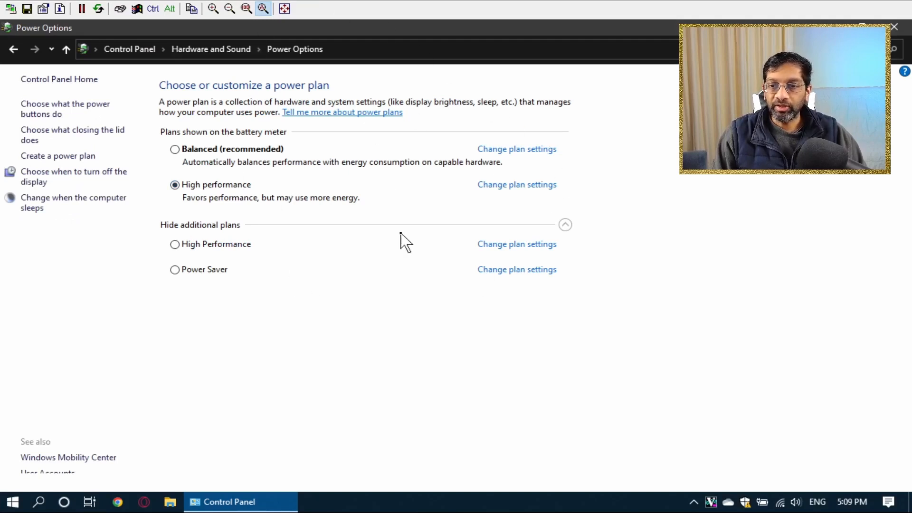
{"action": "mouse_move", "coordinate": [517, 185]}
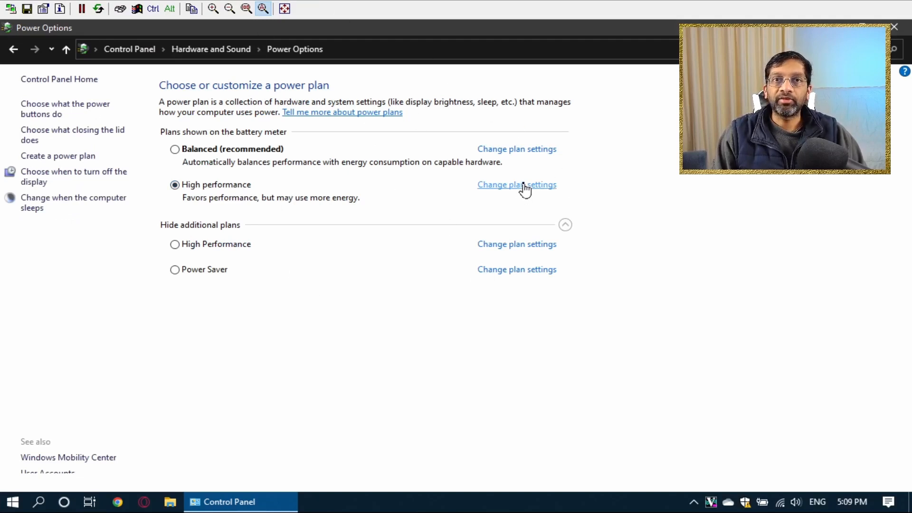
{"action": "mouse_move", "coordinate": [729, 291]}
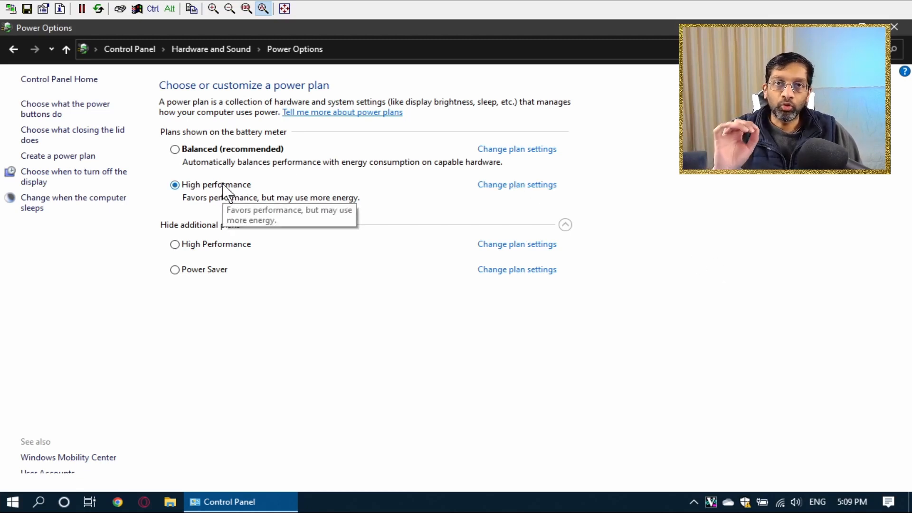
{"action": "left_click", "coordinate": [515, 184]}
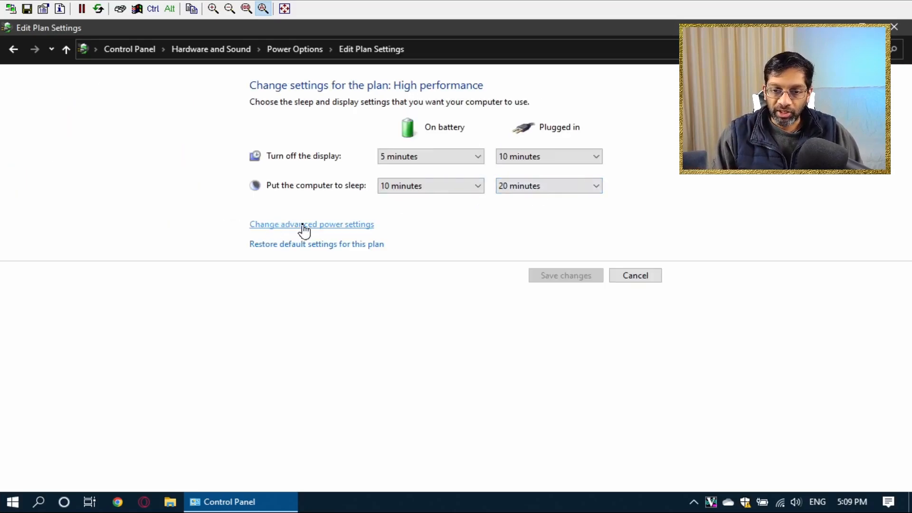
Step: Show the advanced settings with Processor power management expanded to the 5% minimum and 100% maximum states
{"action": "left_click", "coordinate": [312, 224]}
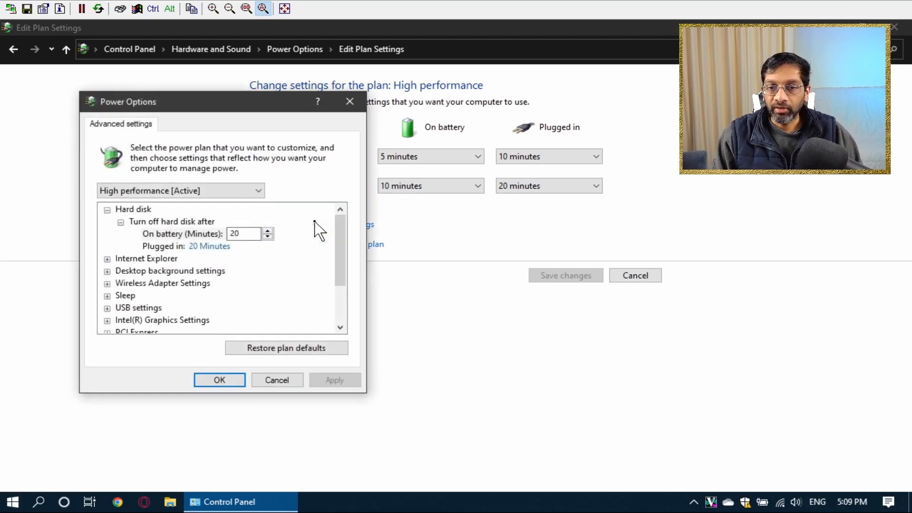
{"action": "scroll", "scroll_direction": "down", "scroll_amount": 3}
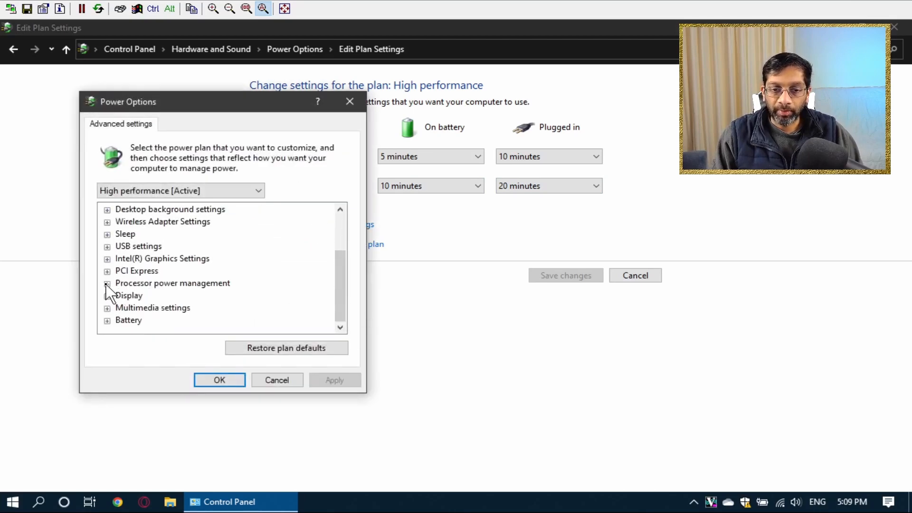
{"action": "left_click", "coordinate": [107, 283]}
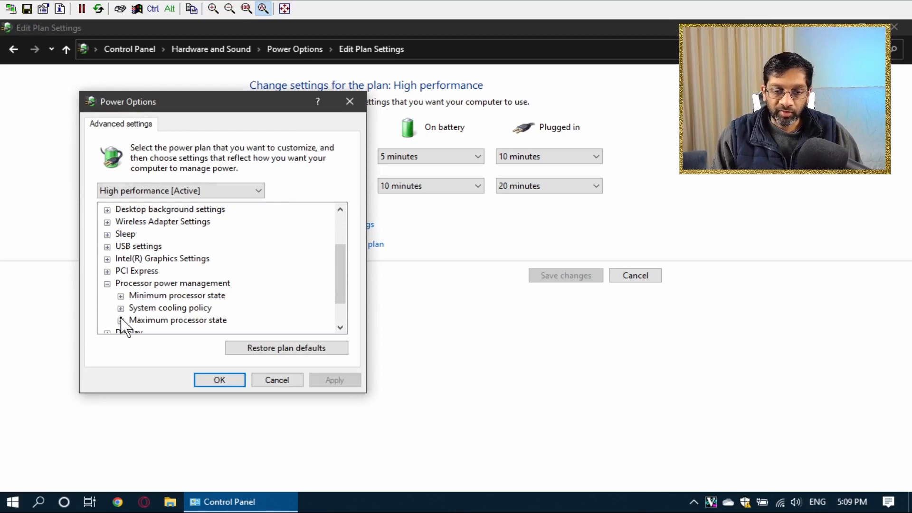
{"action": "left_click", "coordinate": [119, 320]}
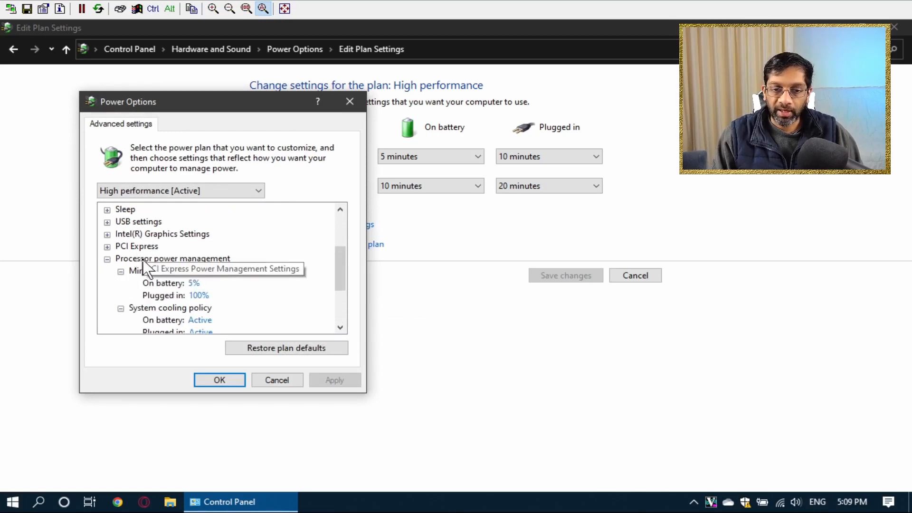
{"action": "scroll", "scroll_direction": "down", "scroll_amount": 3}
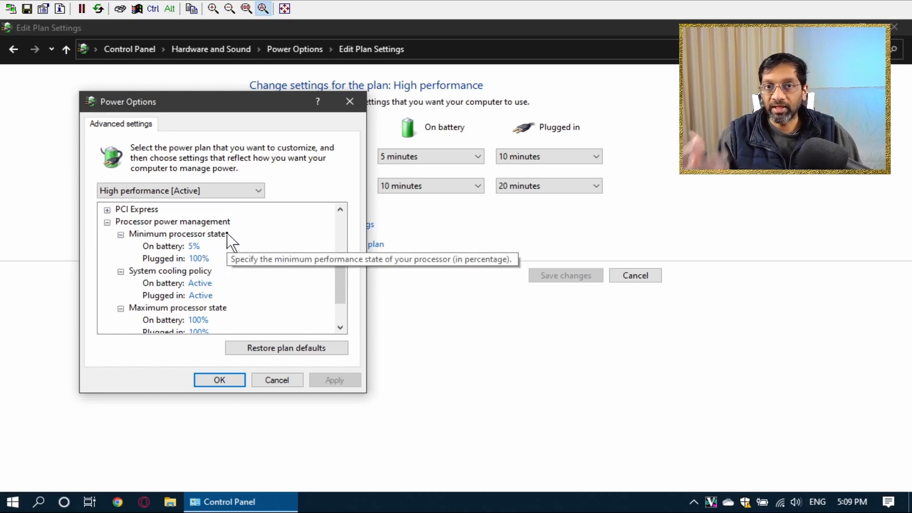
{"action": "mouse_move", "coordinate": [265, 265]}
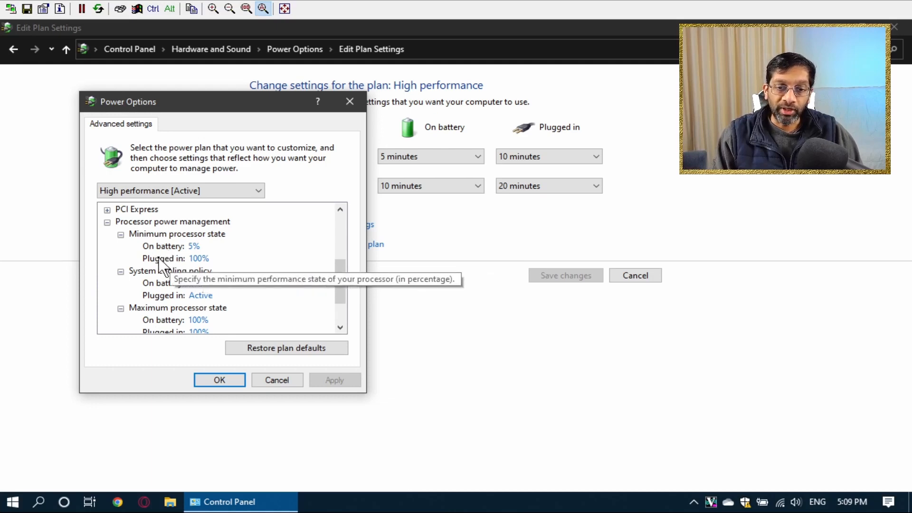
{"action": "mouse_move", "coordinate": [200, 265]}
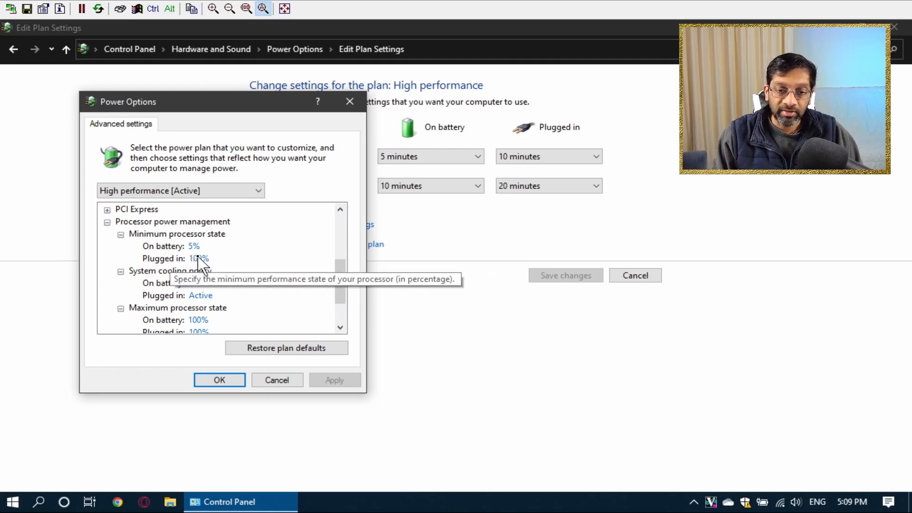
Step: Set the plugged-in minimum and maximum processor state to 99% and apply
{"action": "left_click", "coordinate": [198, 259]}
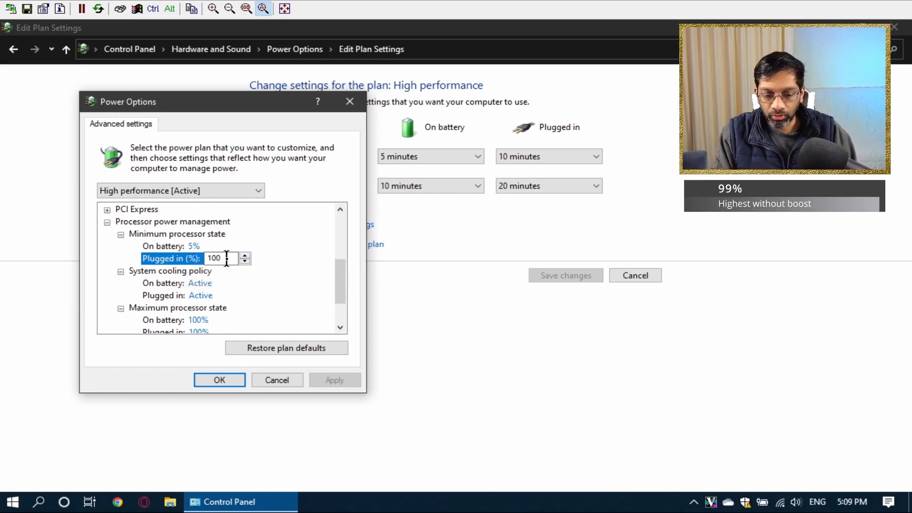
{"action": "left_click", "coordinate": [245, 261]}
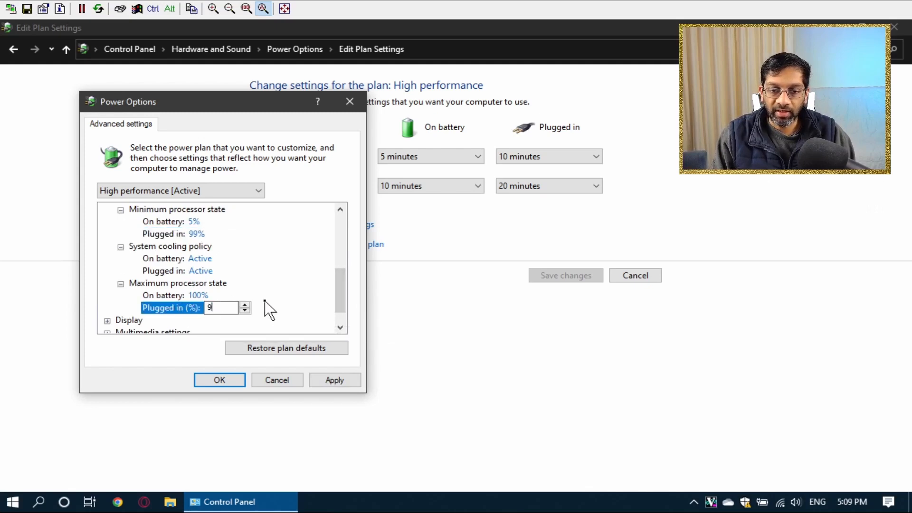
{"action": "type", "text": "9"}
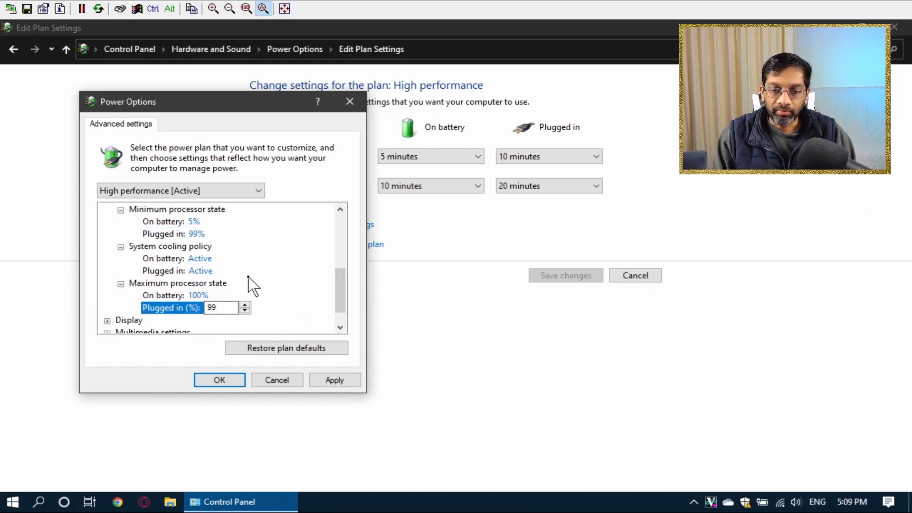
{"action": "left_click", "coordinate": [219, 380]}
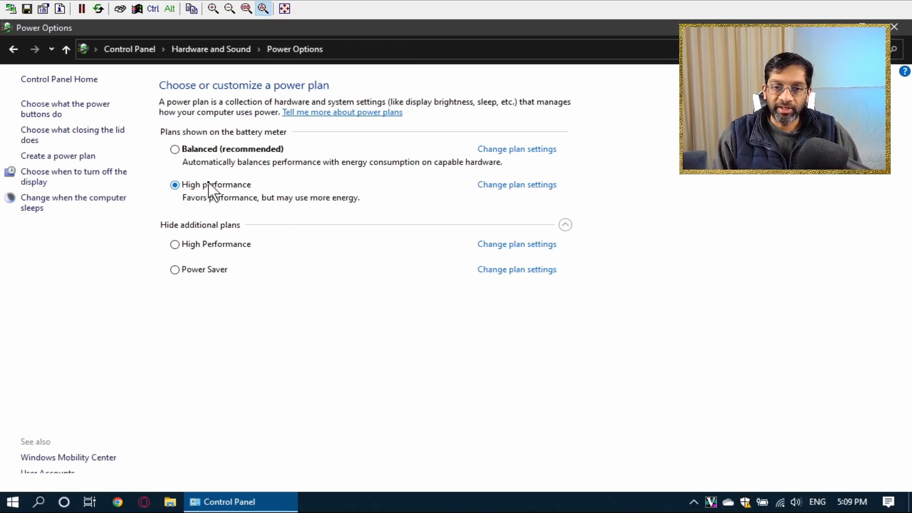
{"action": "mouse_move", "coordinate": [247, 192]}
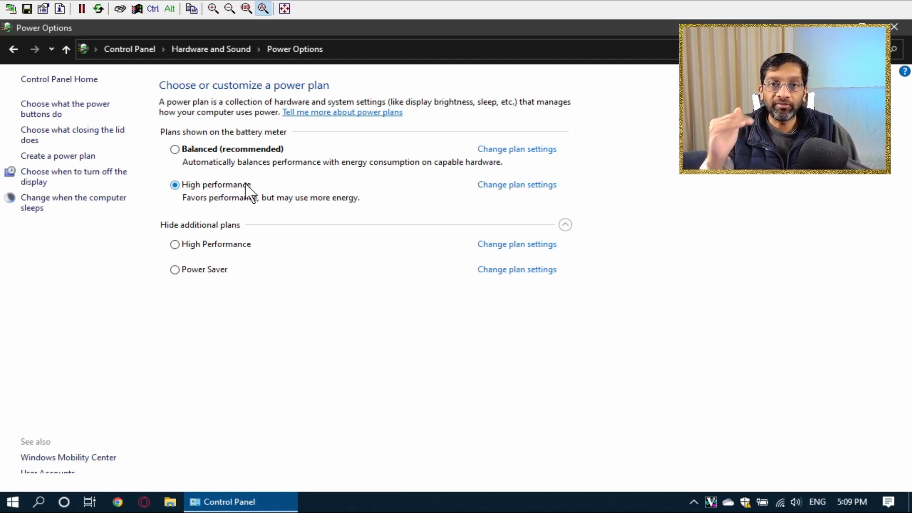
{"action": "mouse_move", "coordinate": [503, 188]}
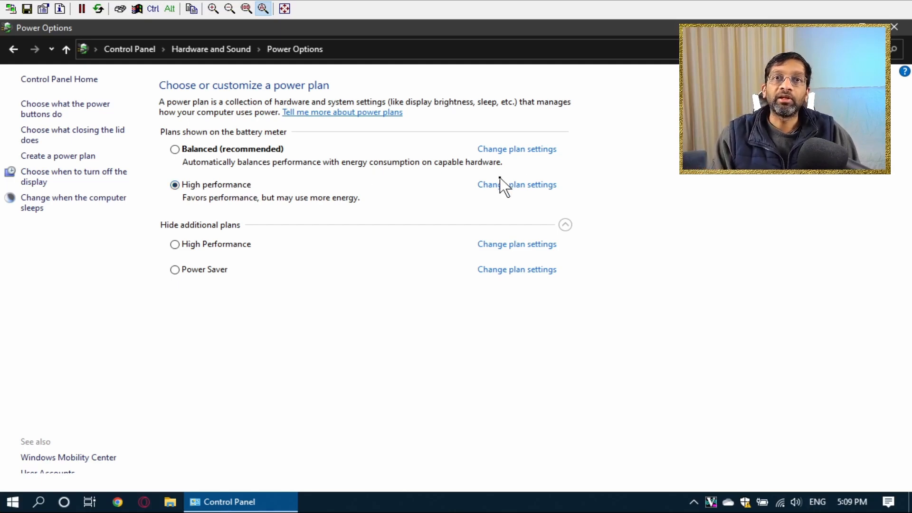